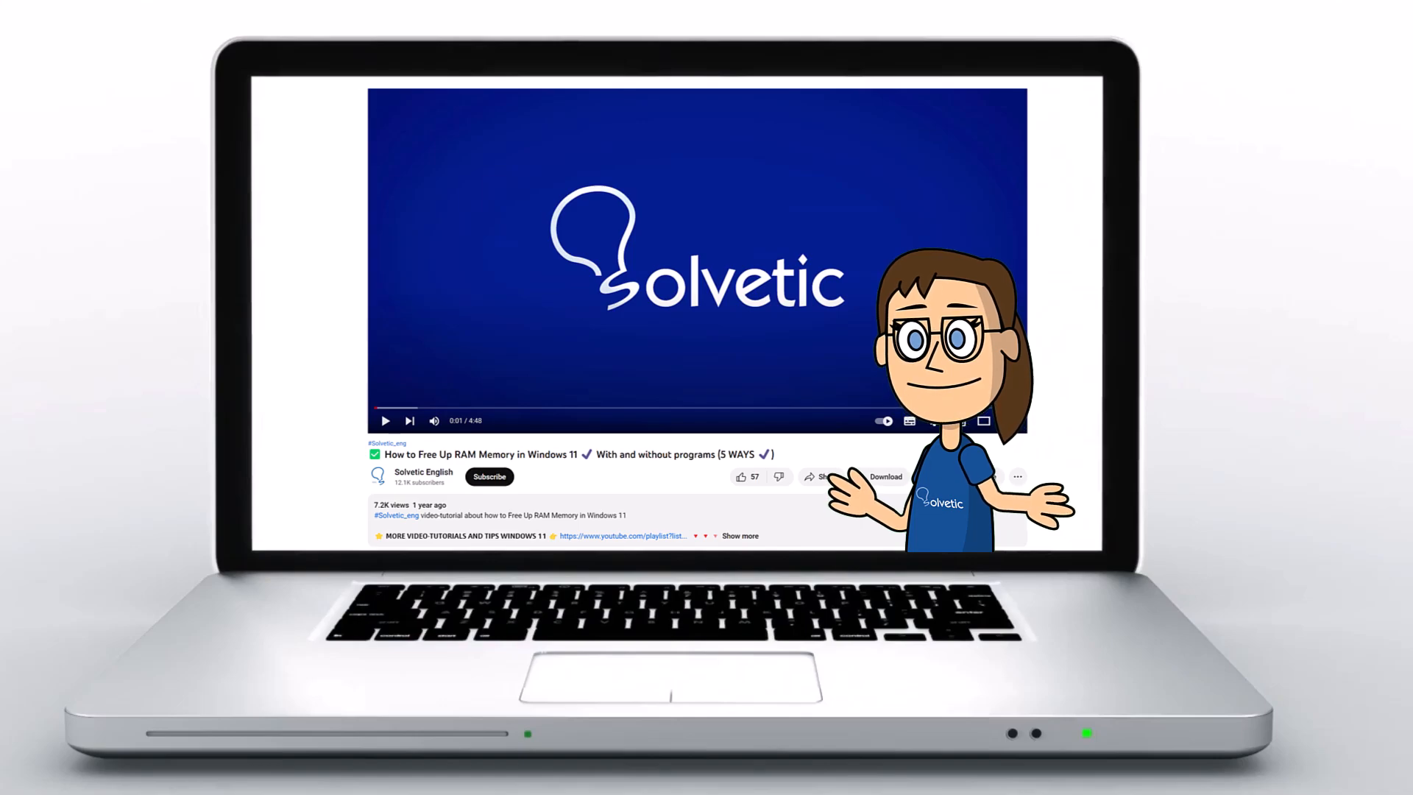
# Step: Go to the Android home screen with the Settings app among its icons
pyautogui.click(740, 536)
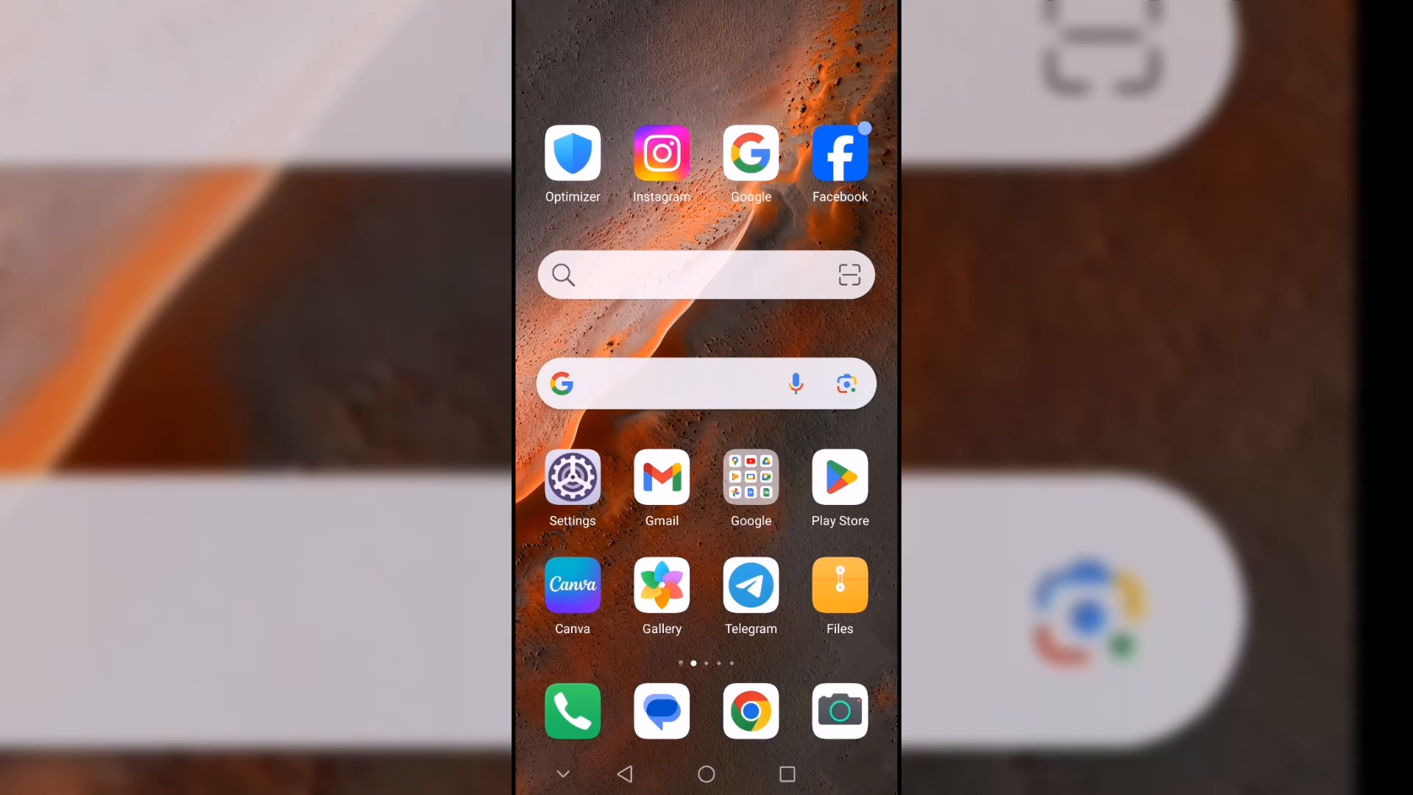
# Step: Open the Settings app to its main list of categories
pyautogui.click(573, 484)
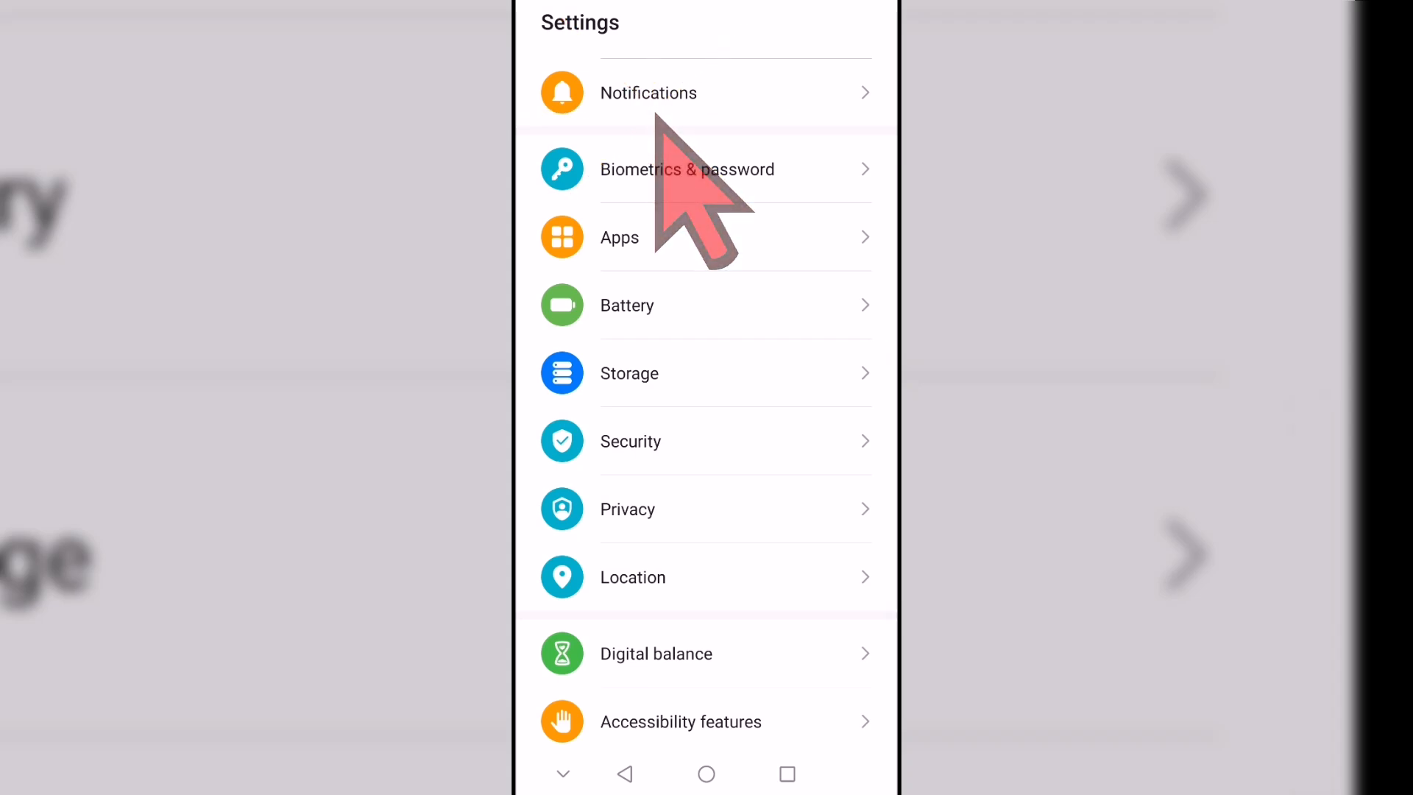
pyautogui.scroll(-3)
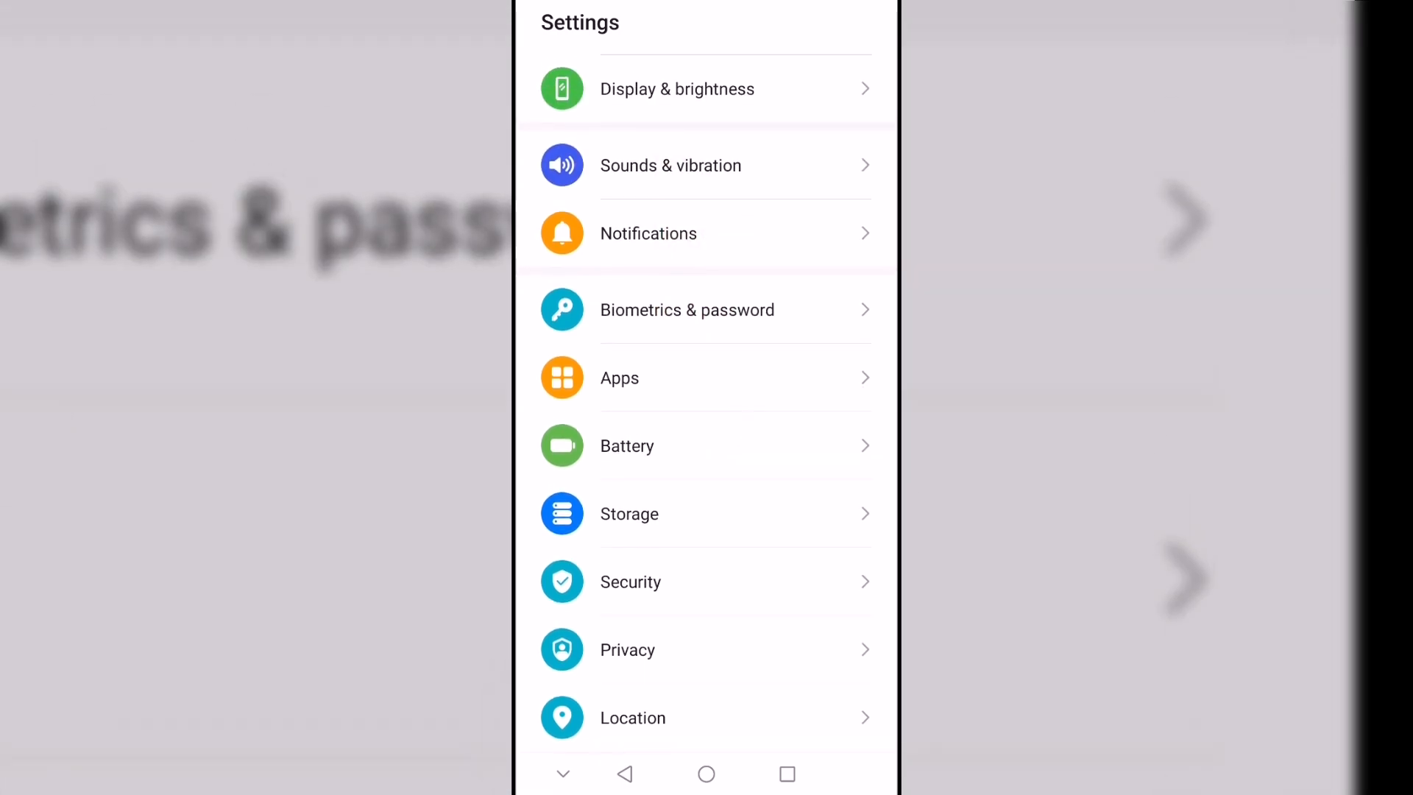
# Step: Open the Notifications page and scroll its app list down to CapCut, marked Disabled
pyautogui.click(648, 234)
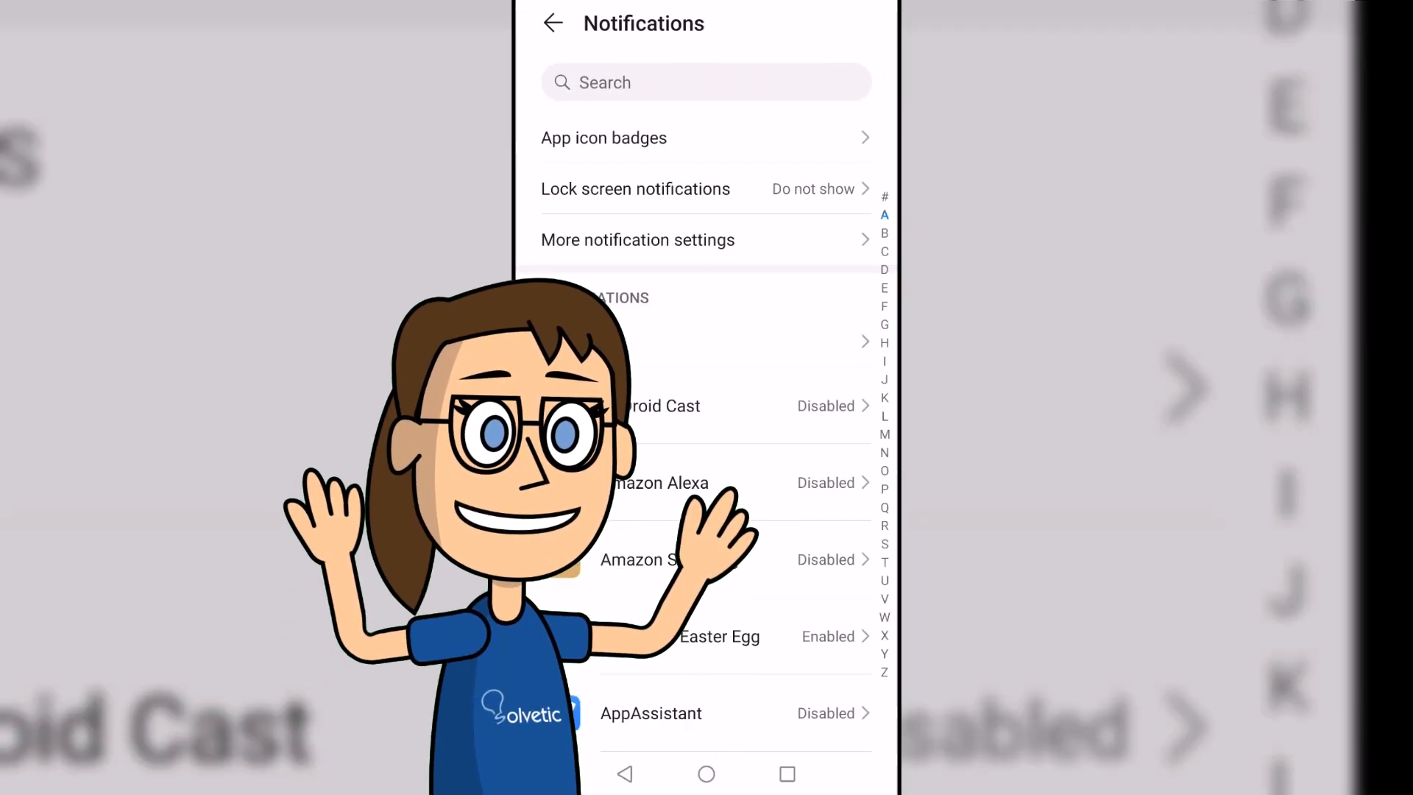
pyautogui.scroll(-3)
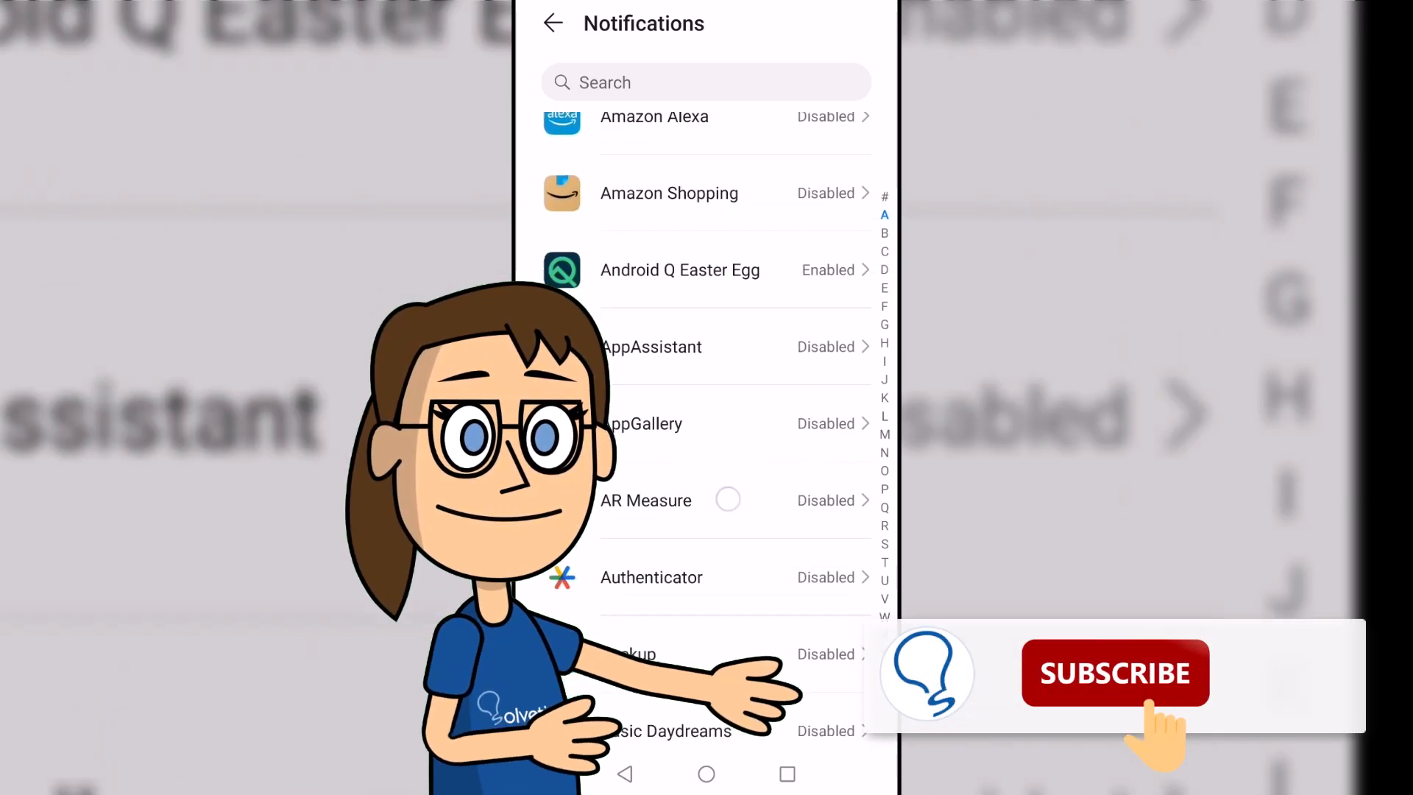
pyautogui.scroll(-3)
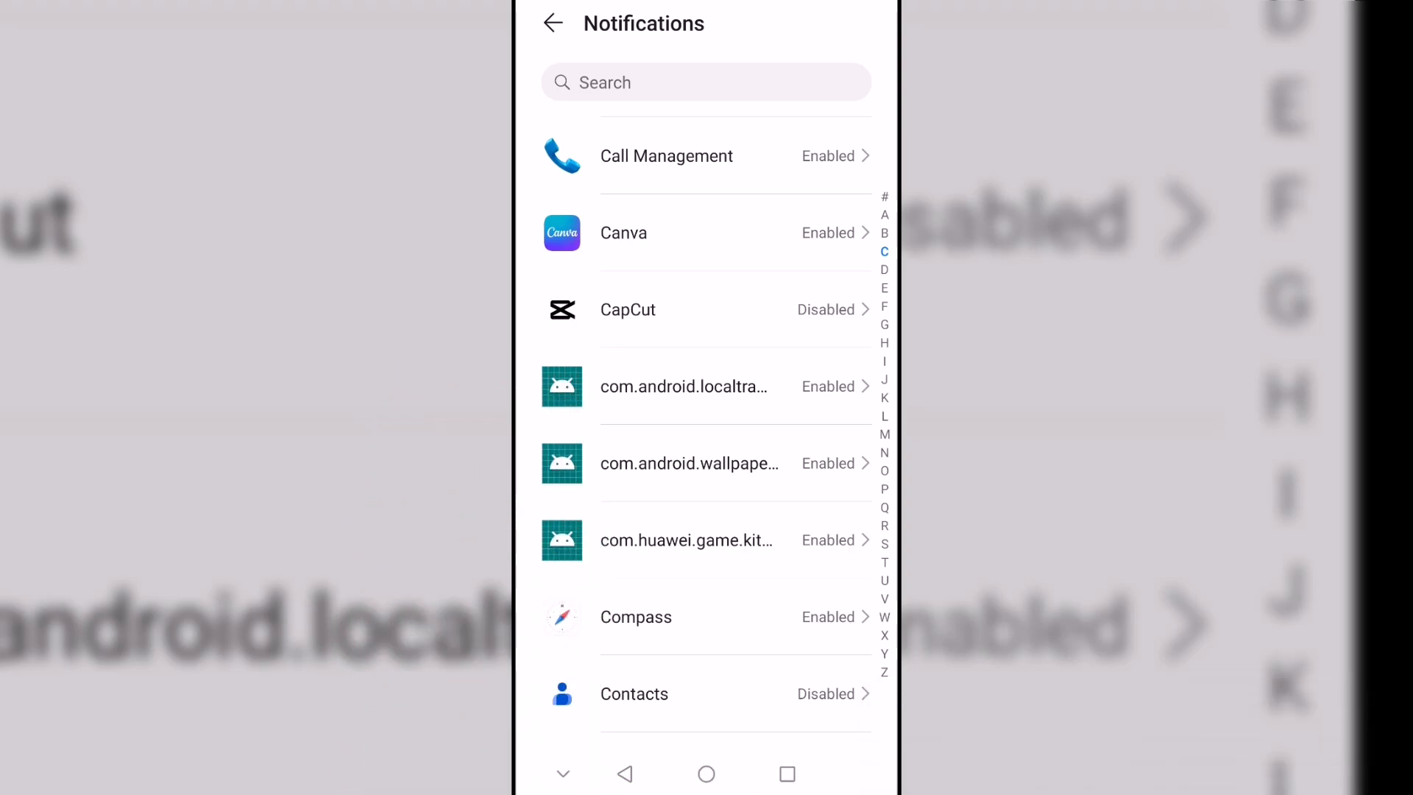
# Step: Allow notifications for CapCut in its notification settings
pyautogui.click(658, 309)
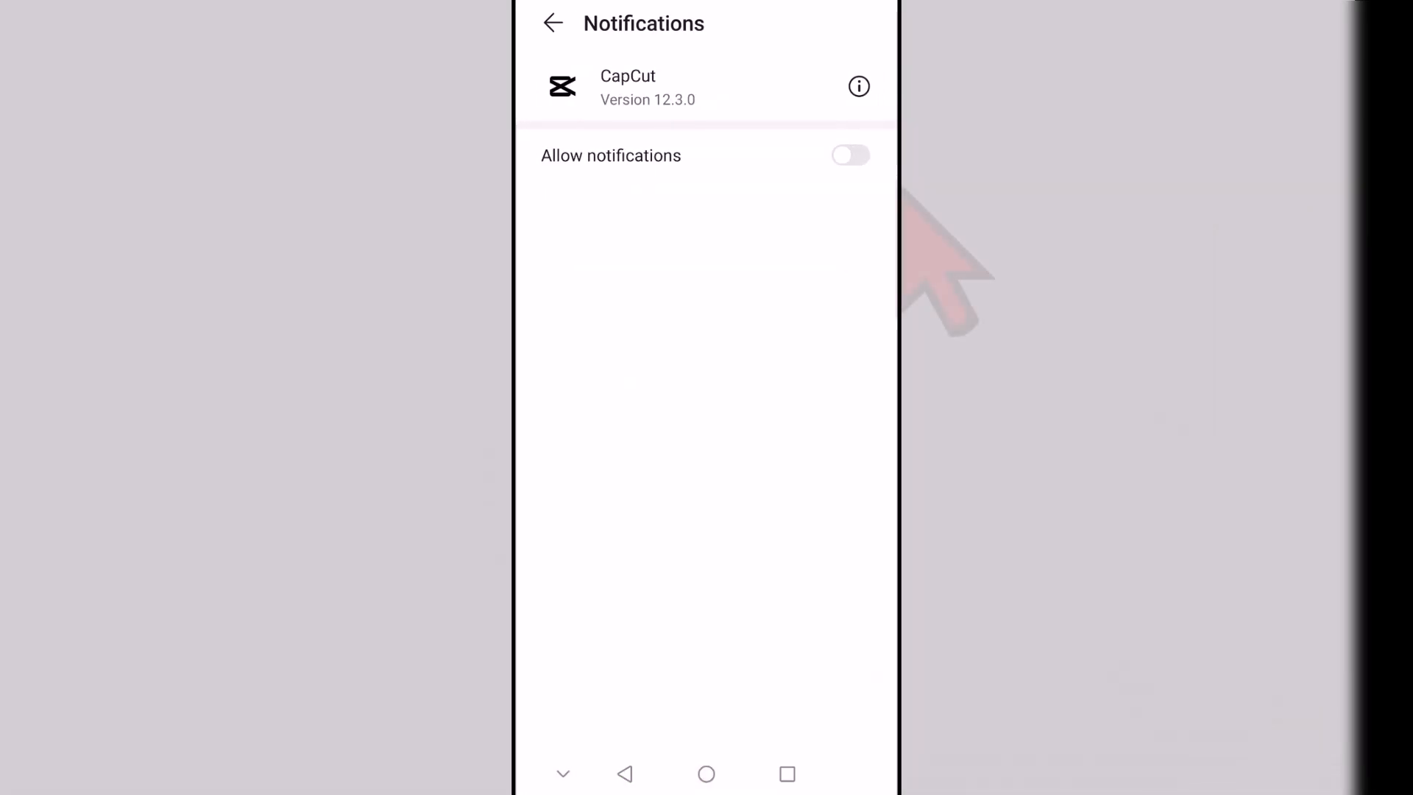
pyautogui.click(848, 155)
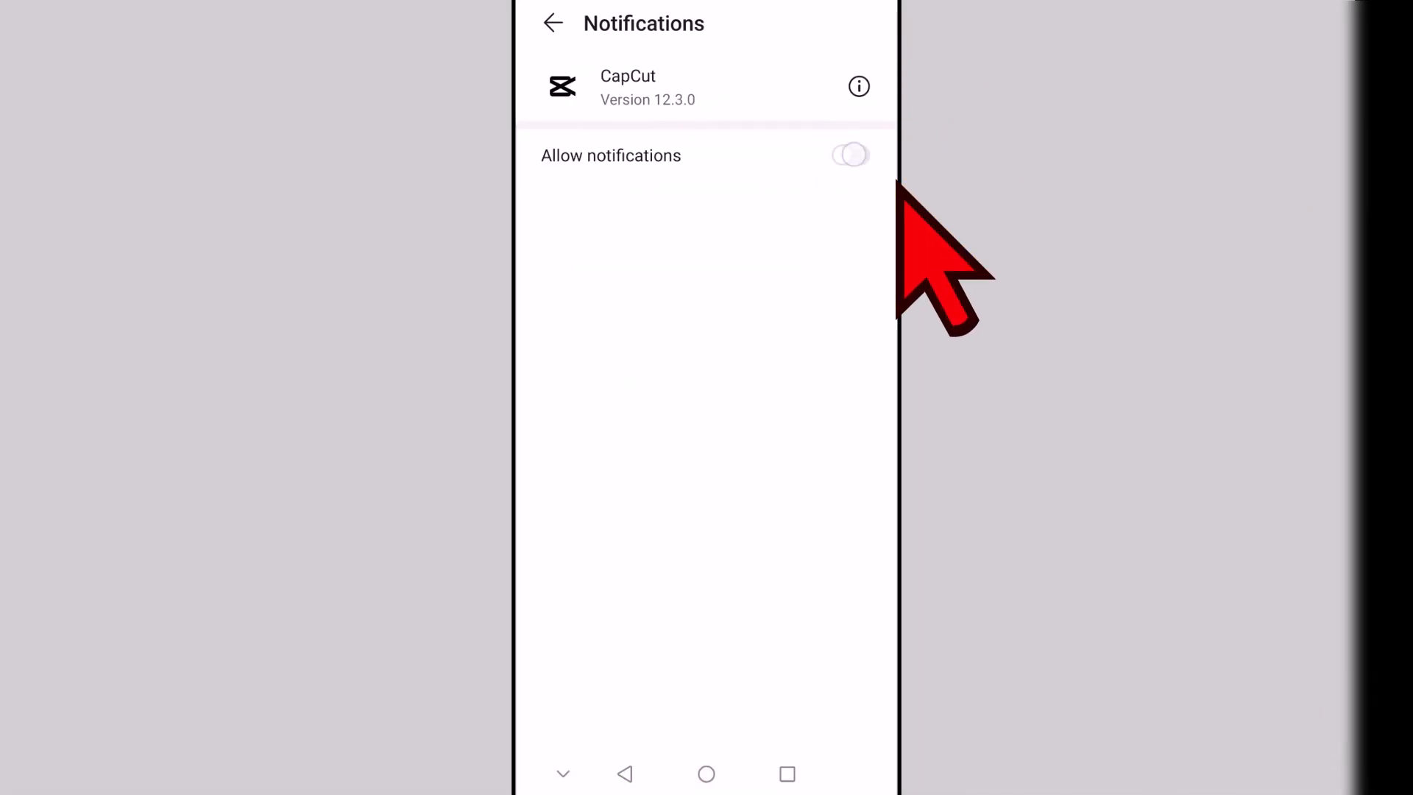
pyautogui.click(848, 155)
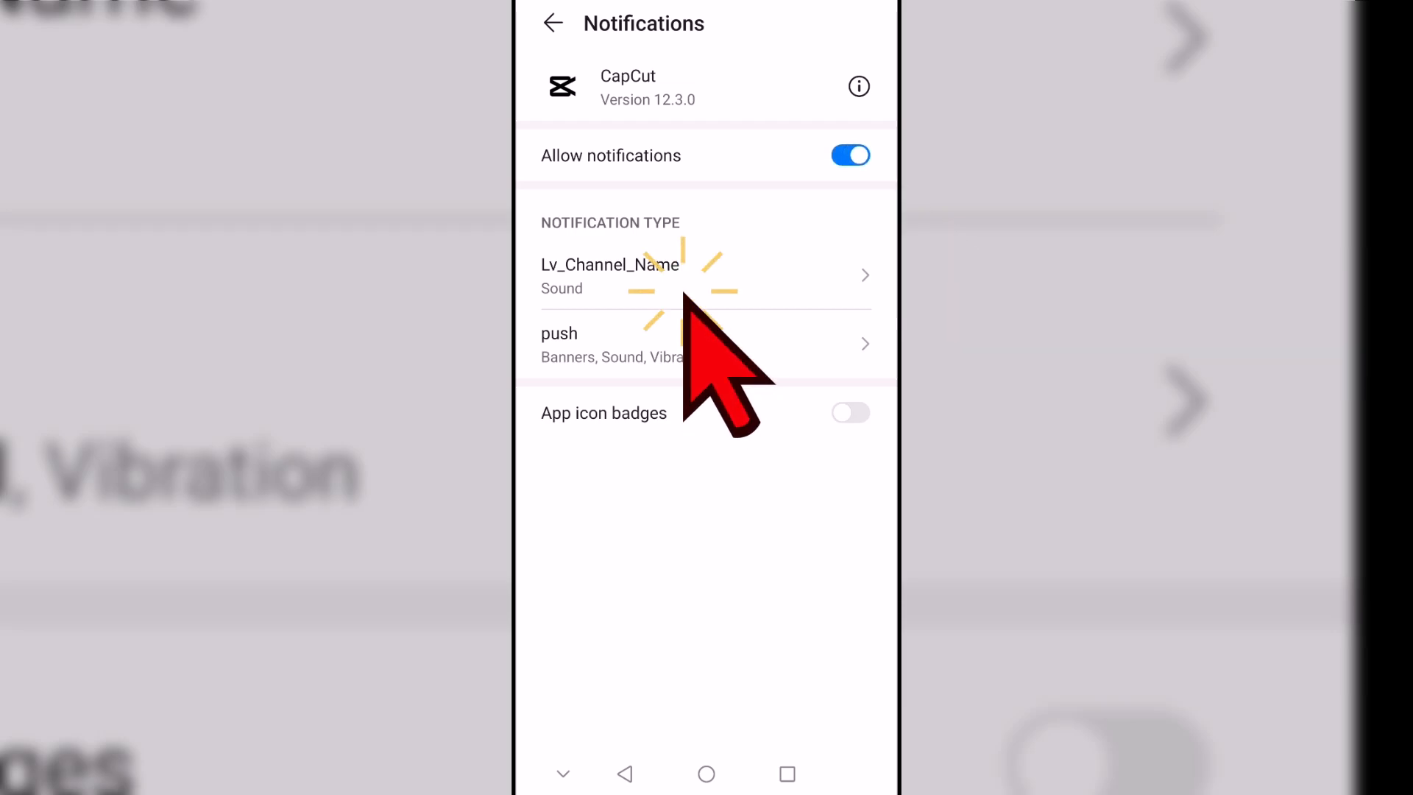
# Step: Open CapCut's Lv_Channel_Name notification type, with Sound at Default (Bongo)
pyautogui.click(684, 298)
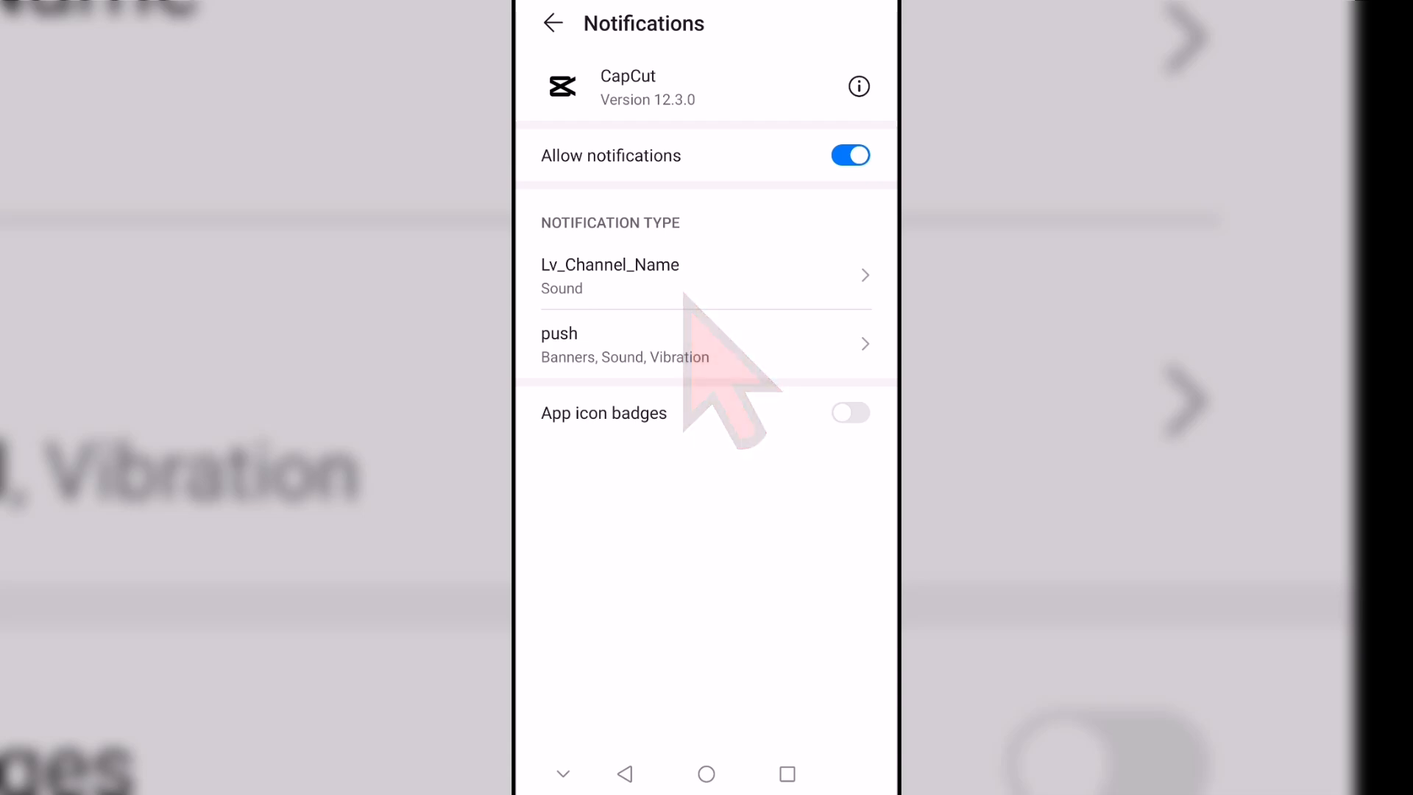
pyautogui.click(610, 276)
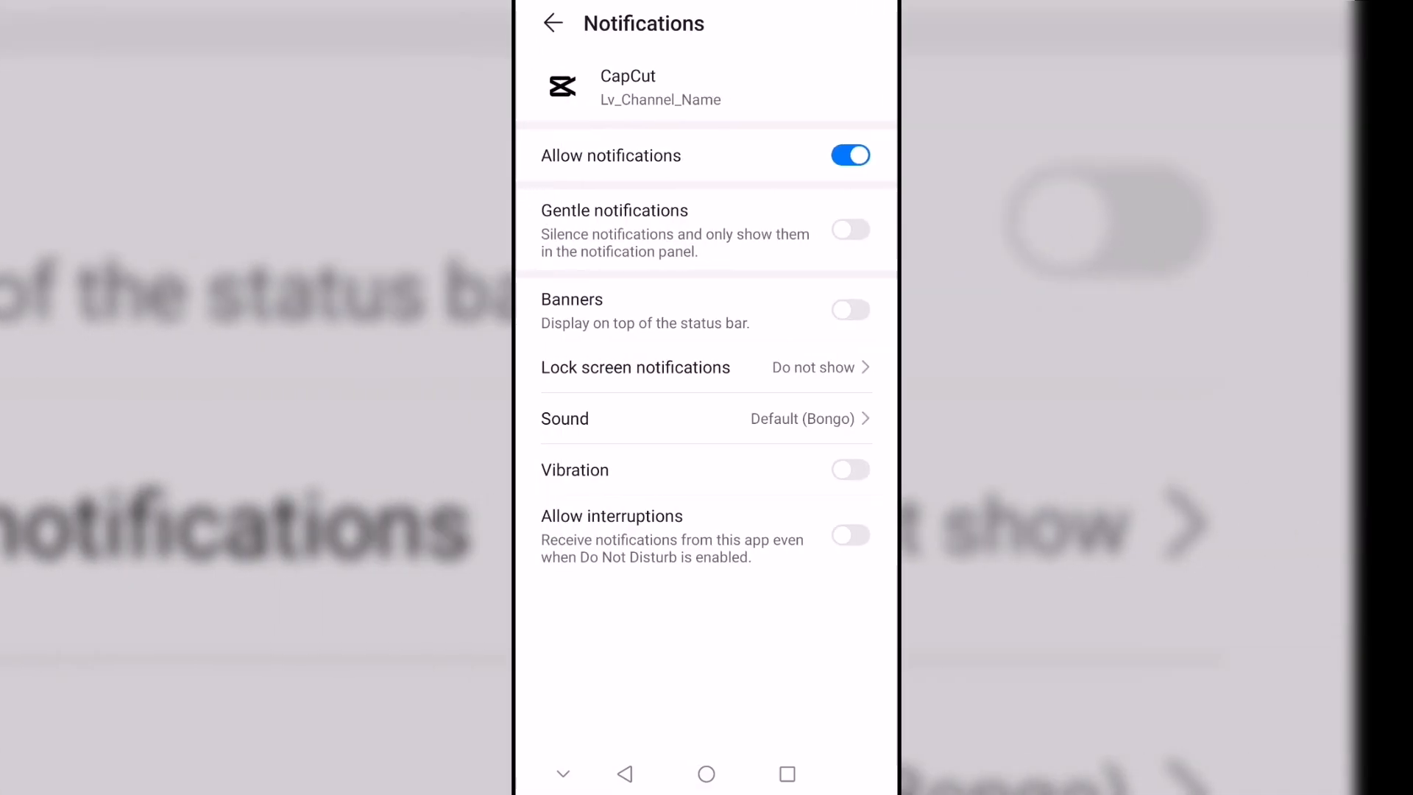